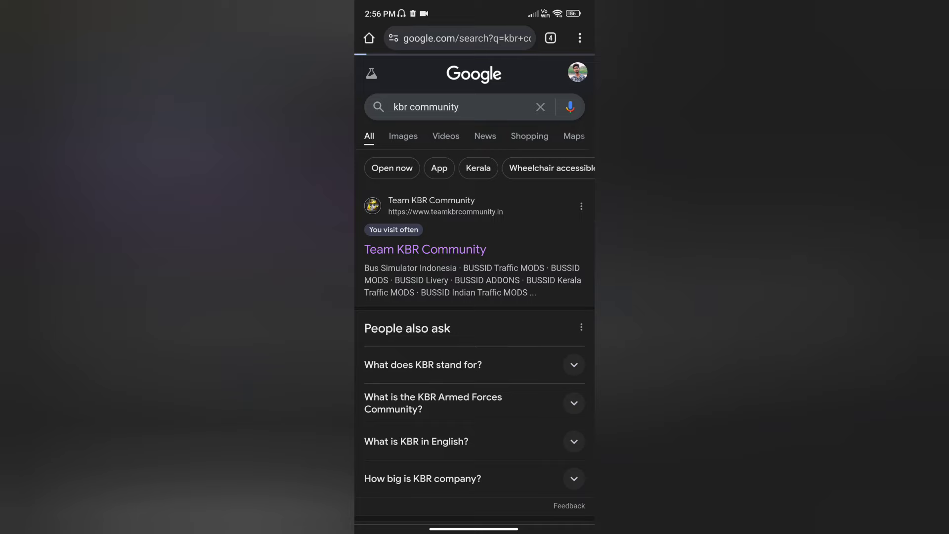
# Open the Team KBR Community website from the 'kbr community' search results.
pyautogui.click(424, 249)
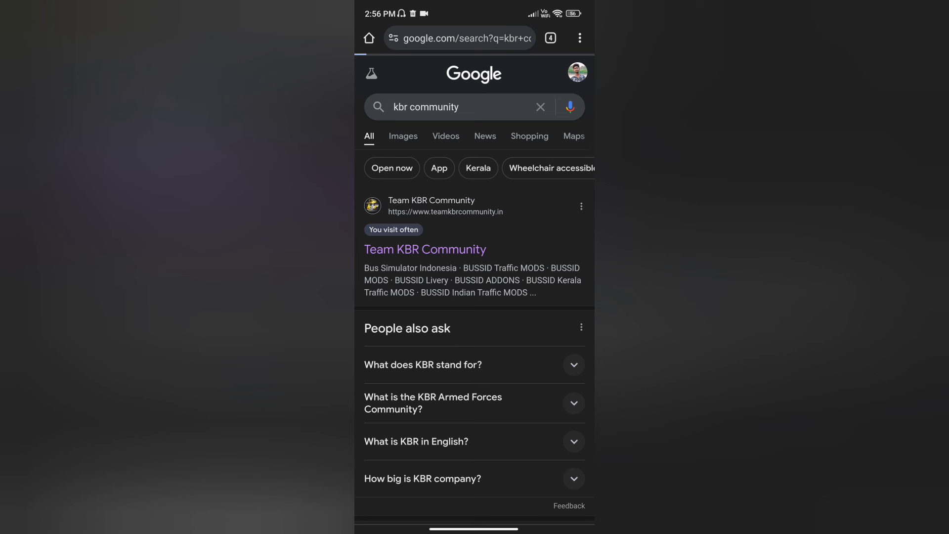
pyautogui.click(425, 249)
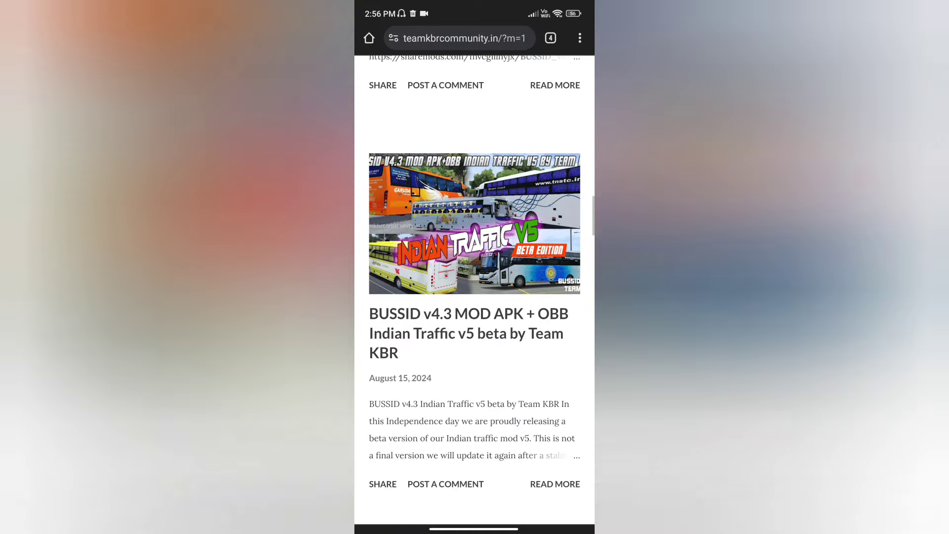
# Open the sharemods.com APK link from the BUSSID v4.2 New Graphics mod post.
pyautogui.scroll(-3)
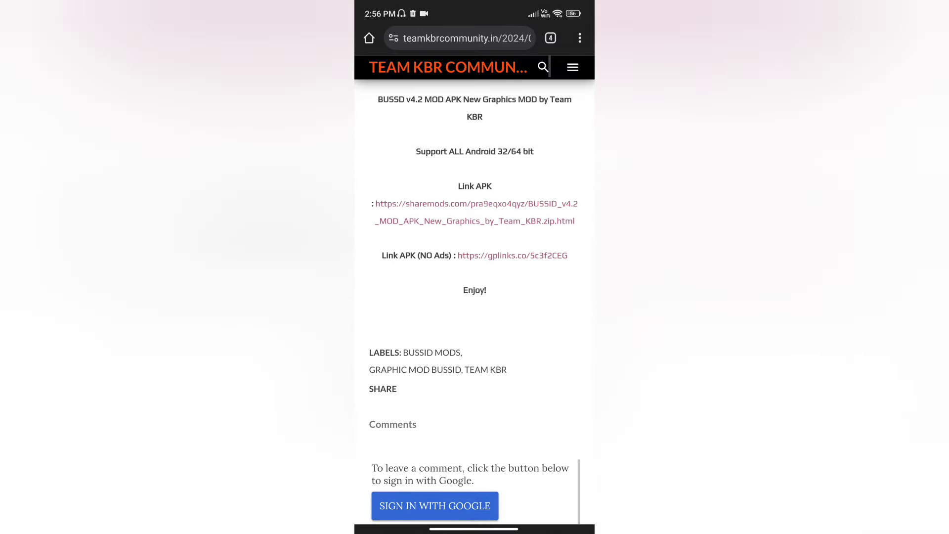
pyautogui.click(477, 204)
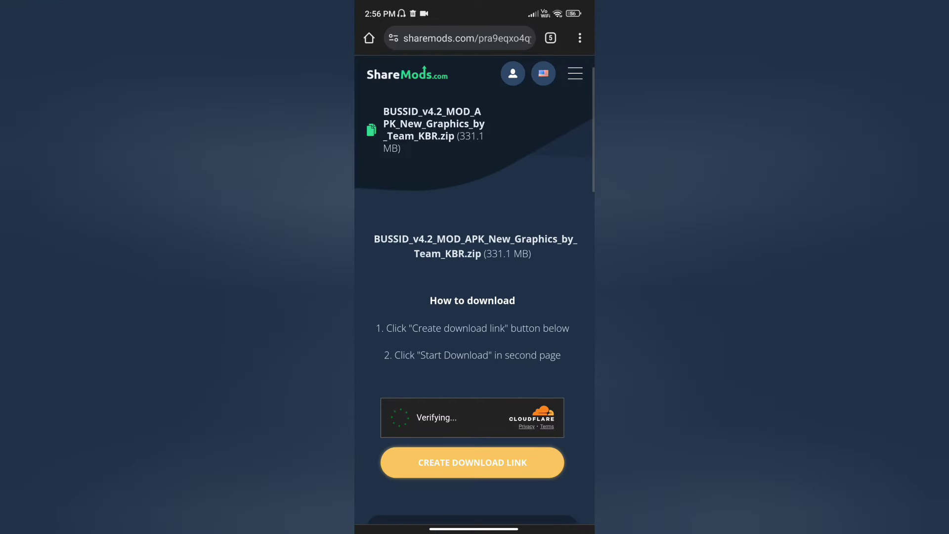
# Create the download link for the 331.1 MB zip and pass the Cloudflare human check.
pyautogui.click(471, 462)
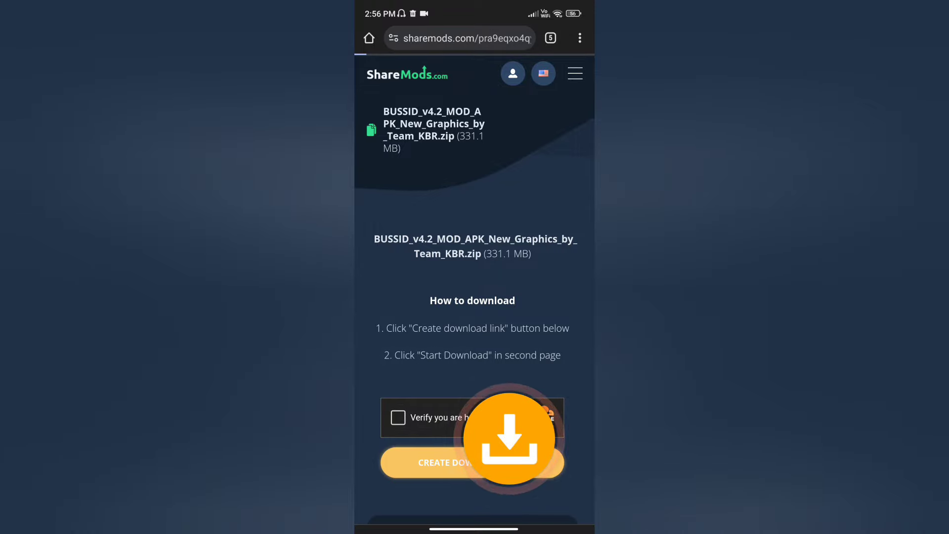
pyautogui.click(451, 463)
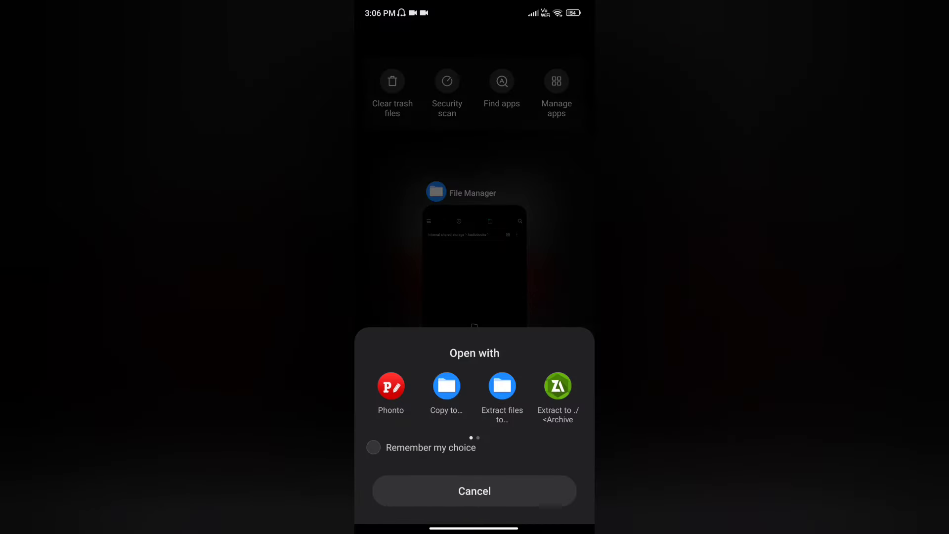
# Extract the downloaded zip into the current folder to reveal the v4.2 New Graphics APK.
pyautogui.click(502, 386)
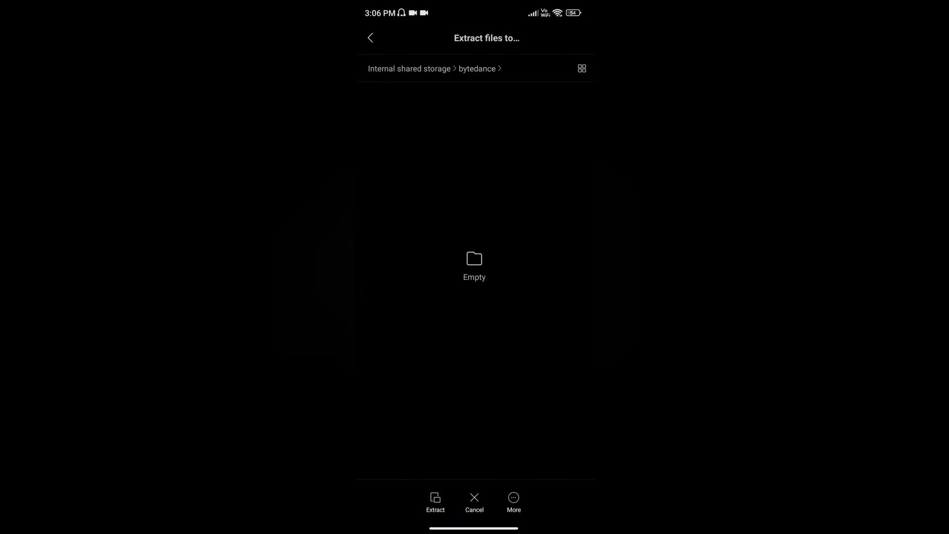
pyautogui.click(435, 502)
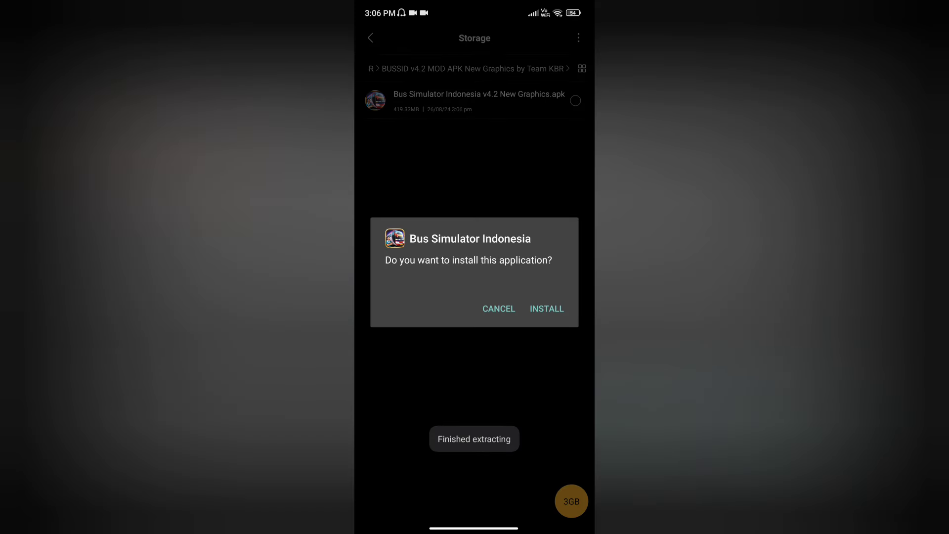
pyautogui.click(546, 309)
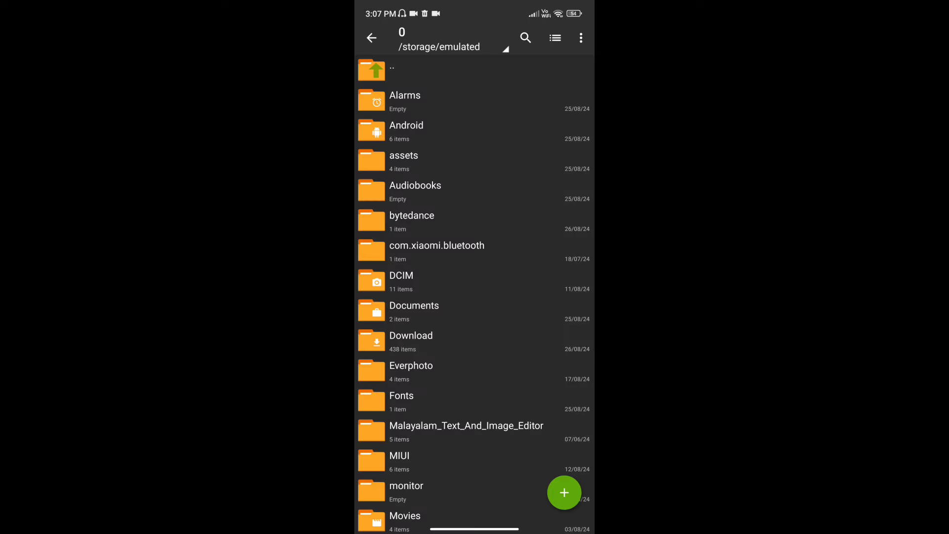
# Copy main.2006491.com.maleo.bussimulatorid.obb from the BUSSID v4.2 assets folder.
pyautogui.click(403, 160)
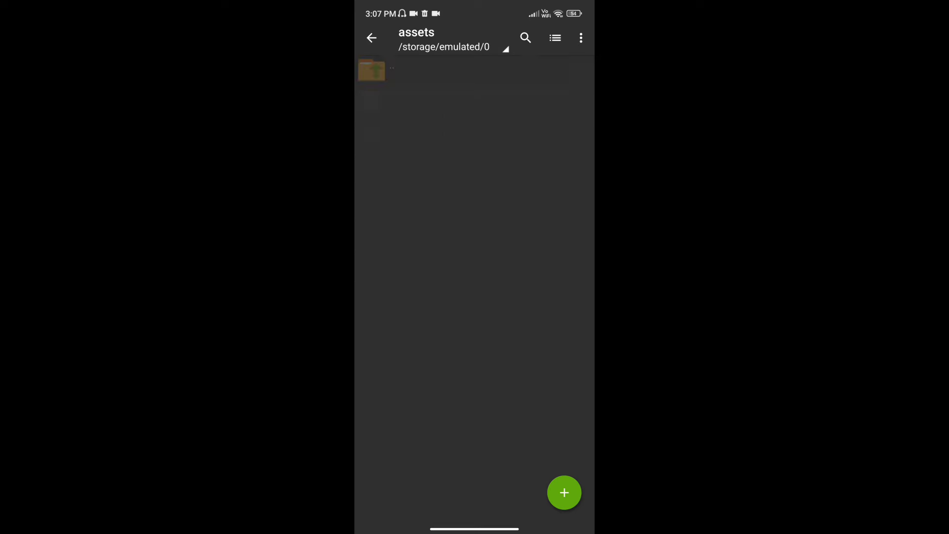
pyautogui.click(370, 69)
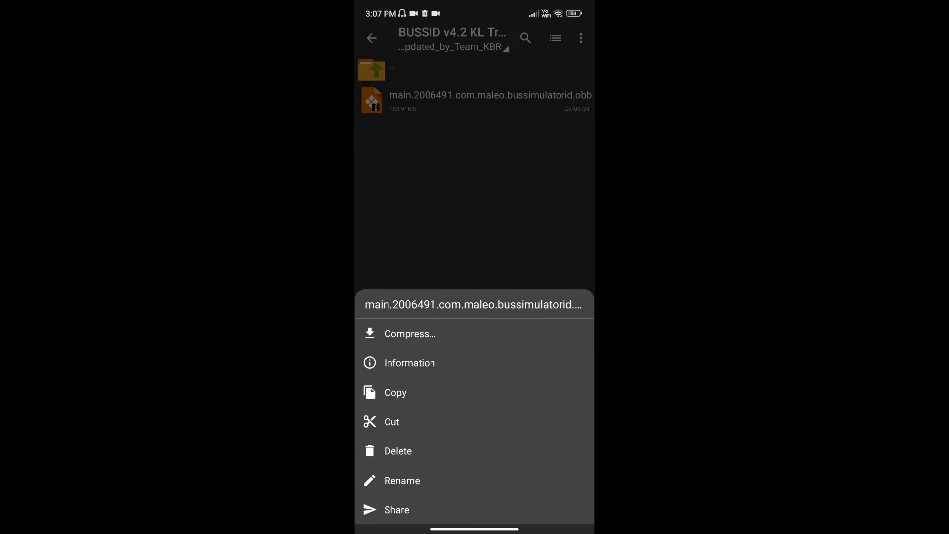
pyautogui.click(394, 392)
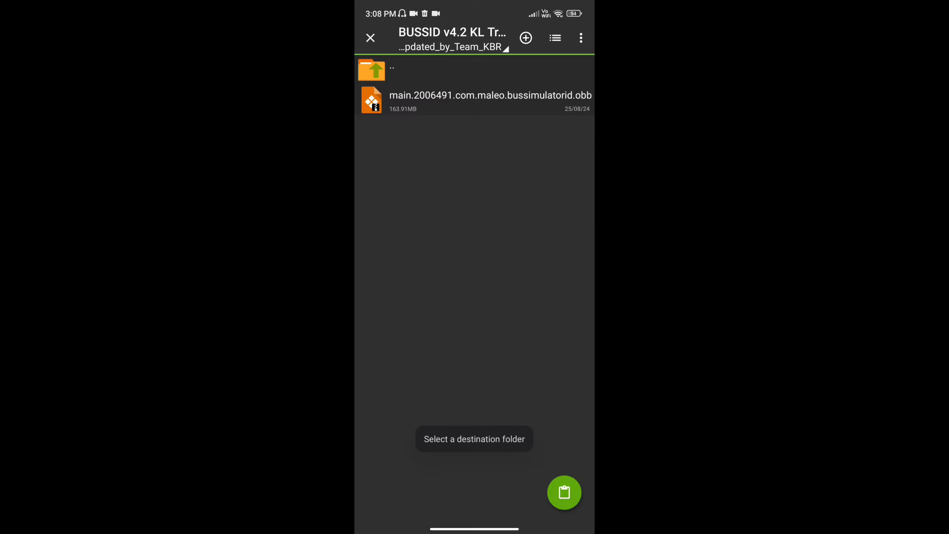
# Paste the OBB file into Android/obb/com.maleo.bussimulatorid from storage root.
pyautogui.click(370, 69)
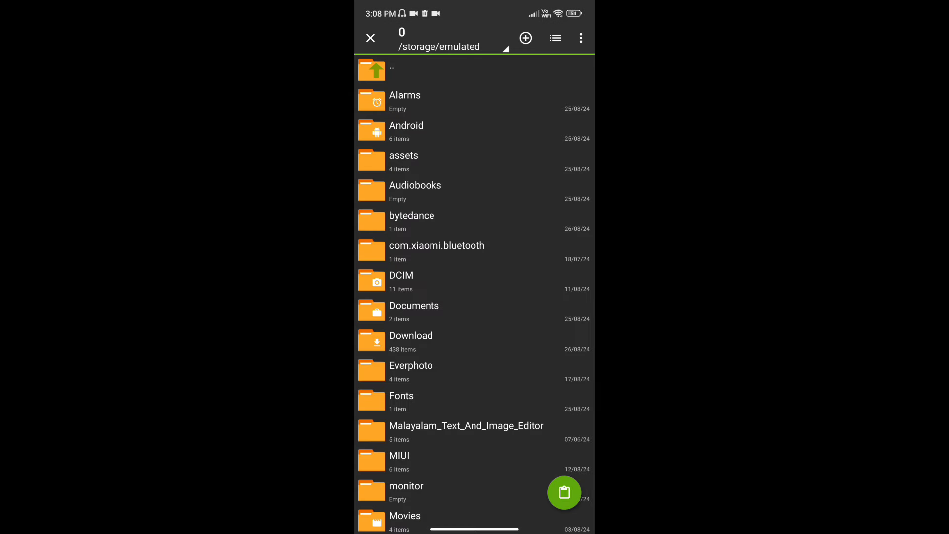
pyautogui.click(406, 126)
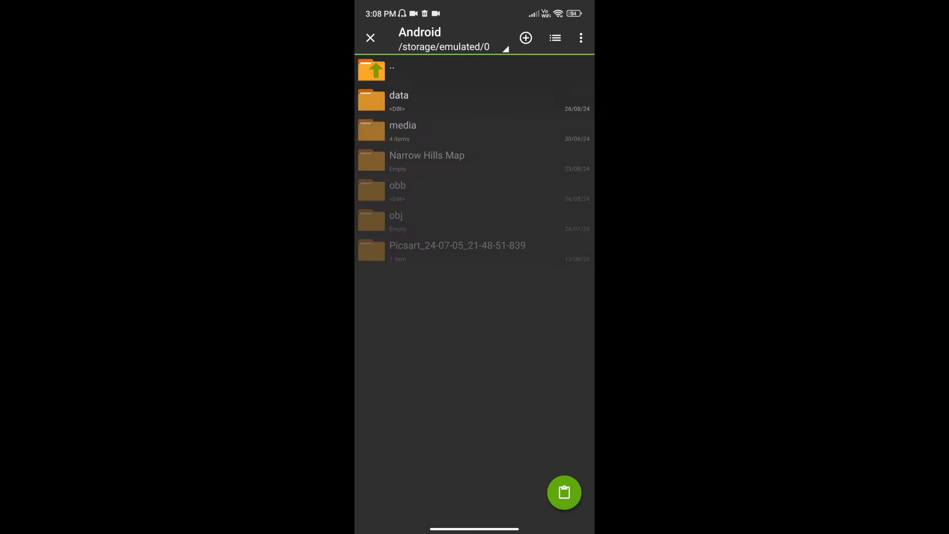
pyautogui.click(397, 191)
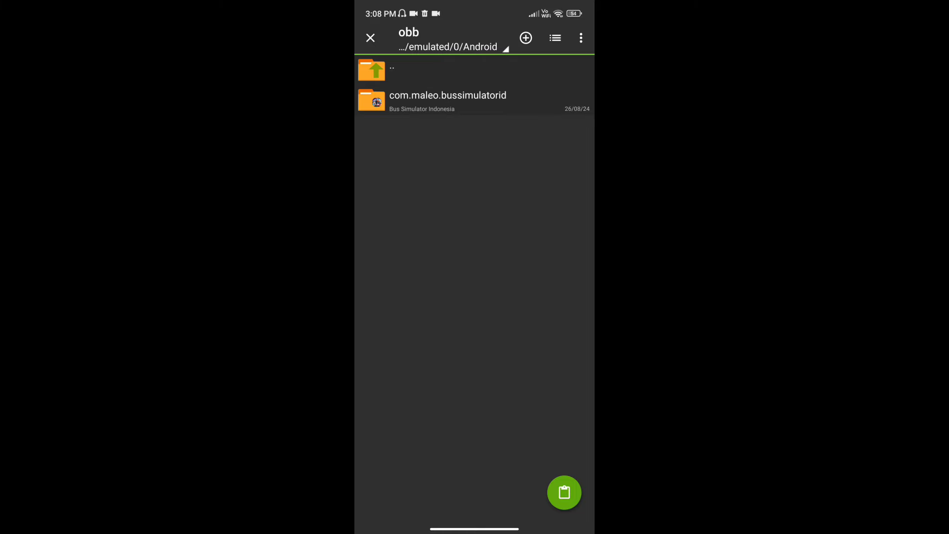
pyautogui.click(447, 100)
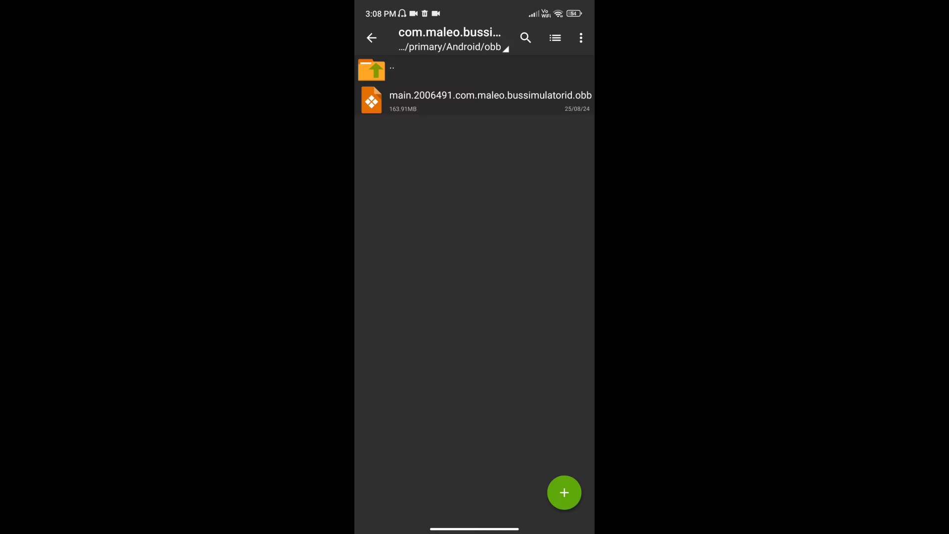